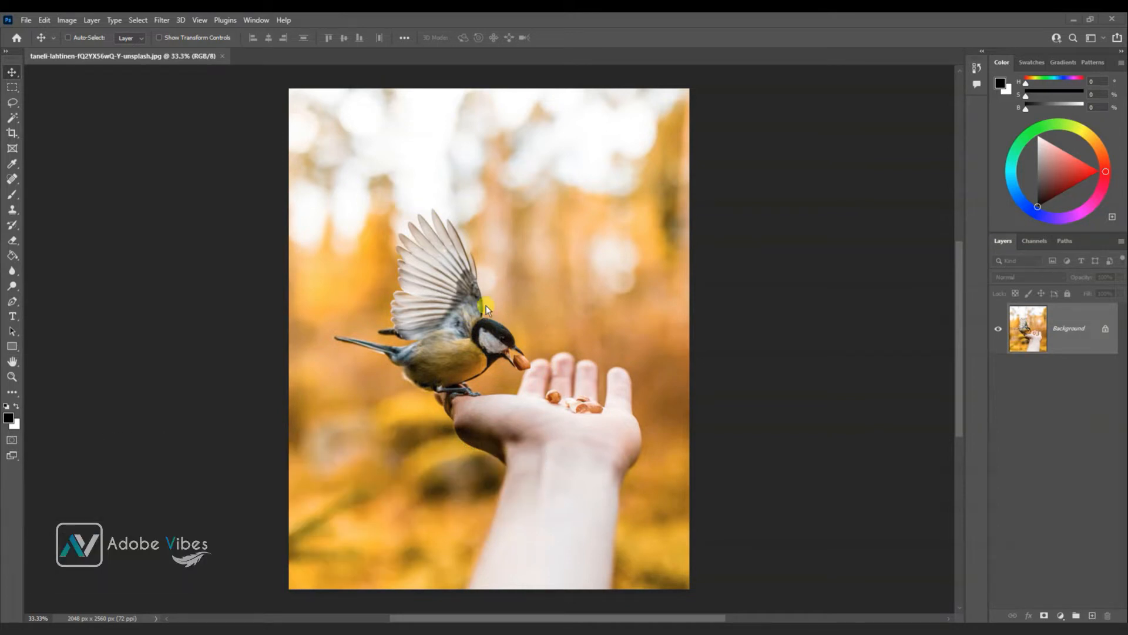
mouse_move(161, 19)
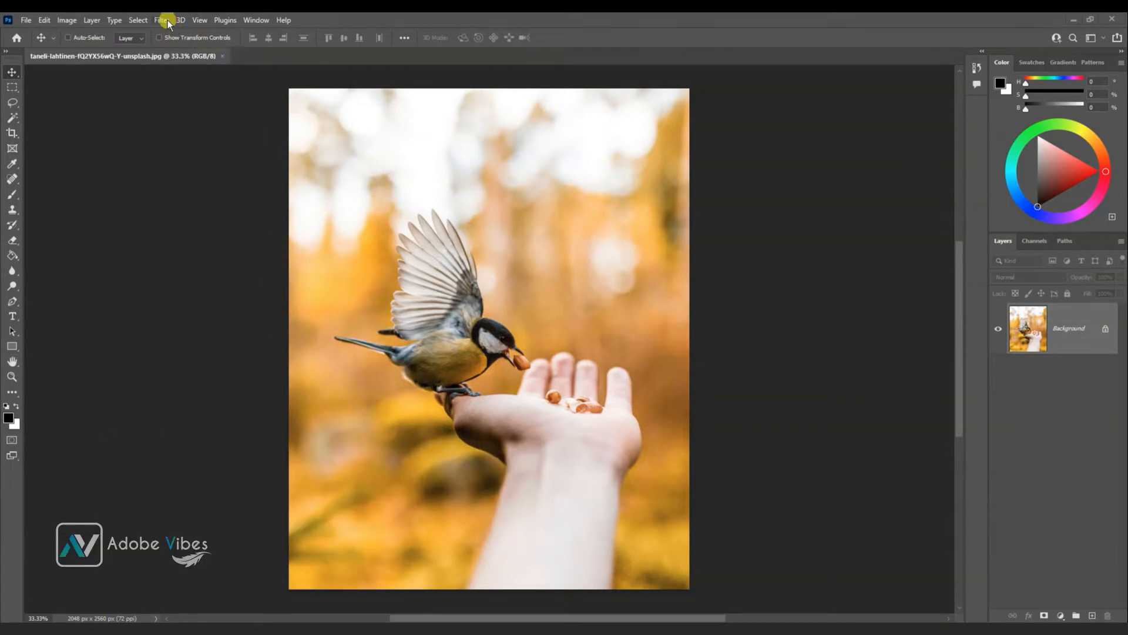
Step: Start Super Zoom at 3x on the bird photo with enhanced details, output to a new layer
left_click(161, 19)
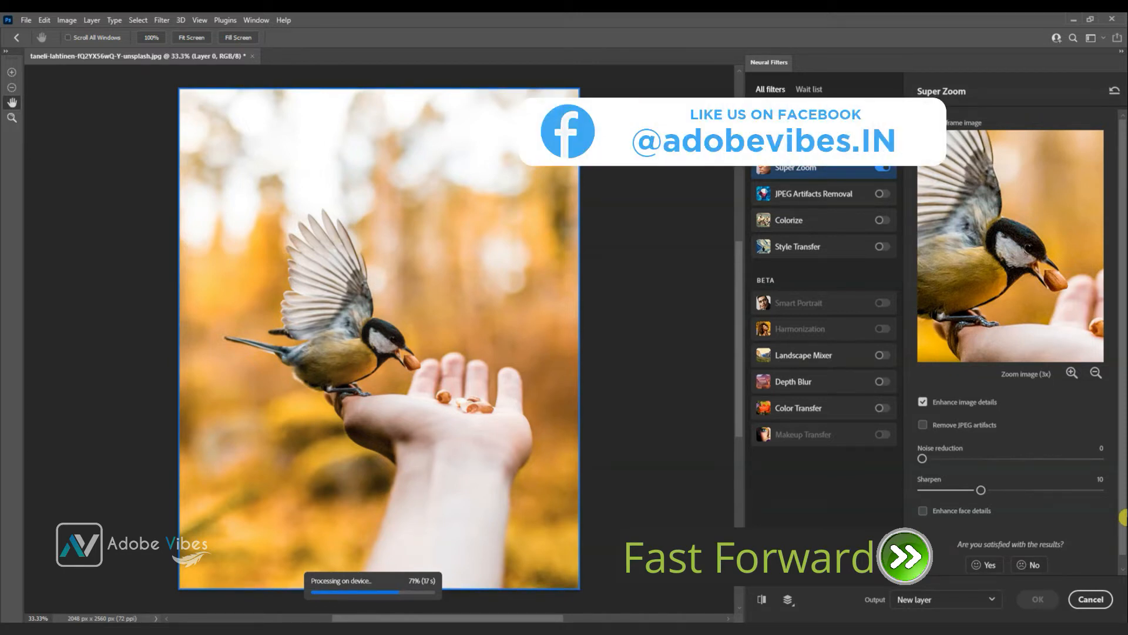
left_click(1036, 598)
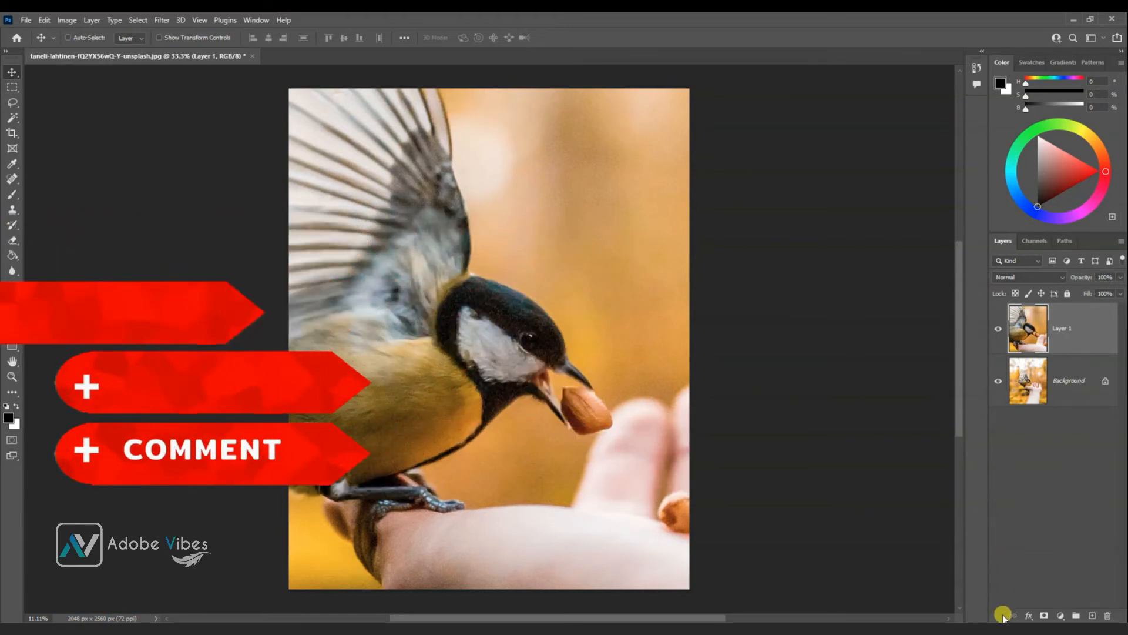